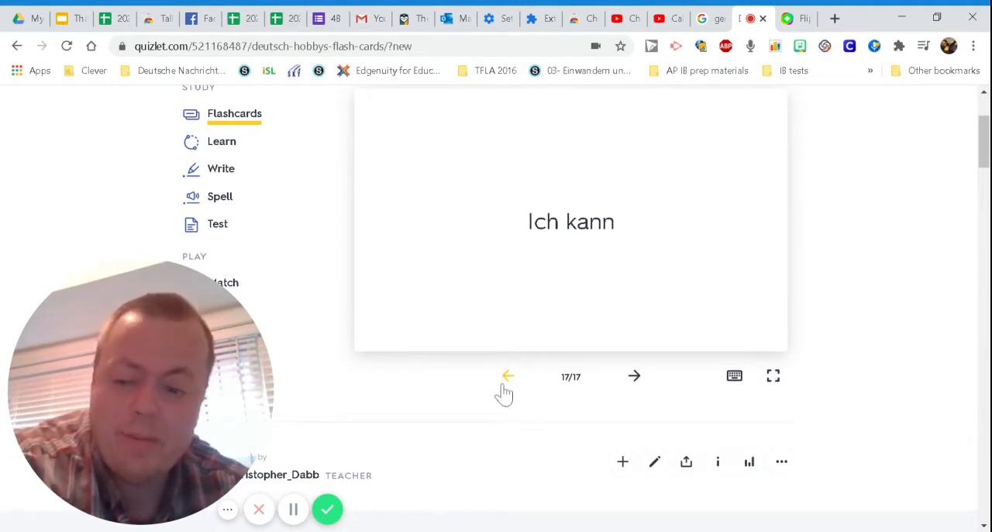
Step back to schwimmen (card 16) and tanzen (card 15), flipping each to its picture
click(509, 375)
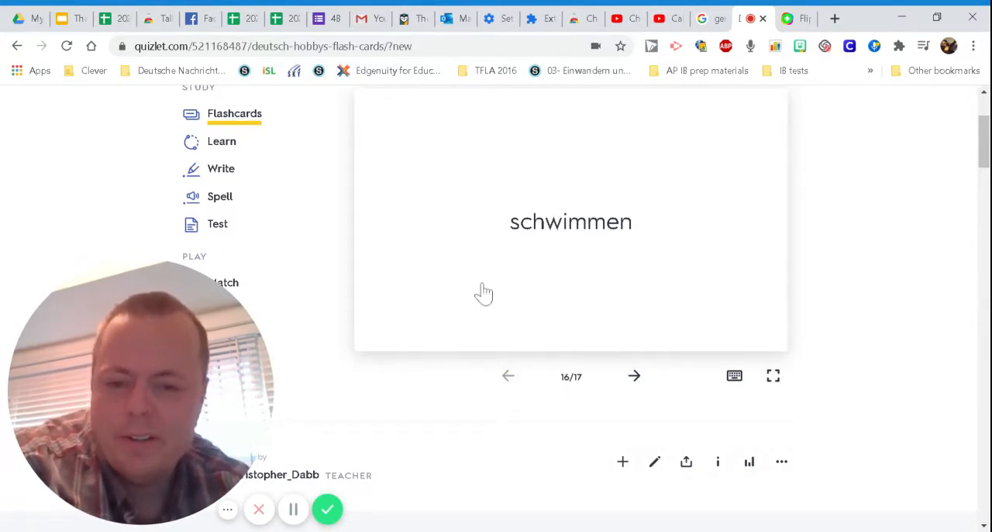
click(571, 220)
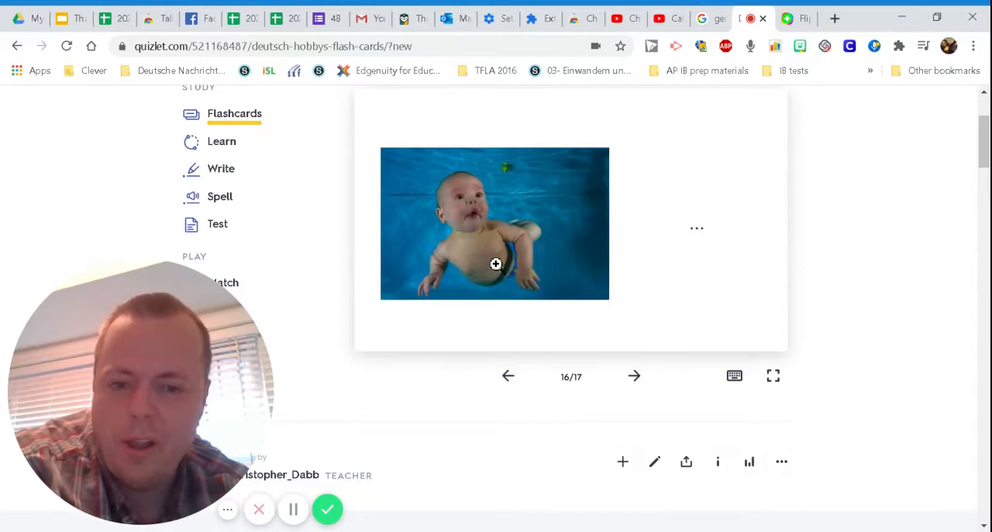
mouse_move(504, 378)
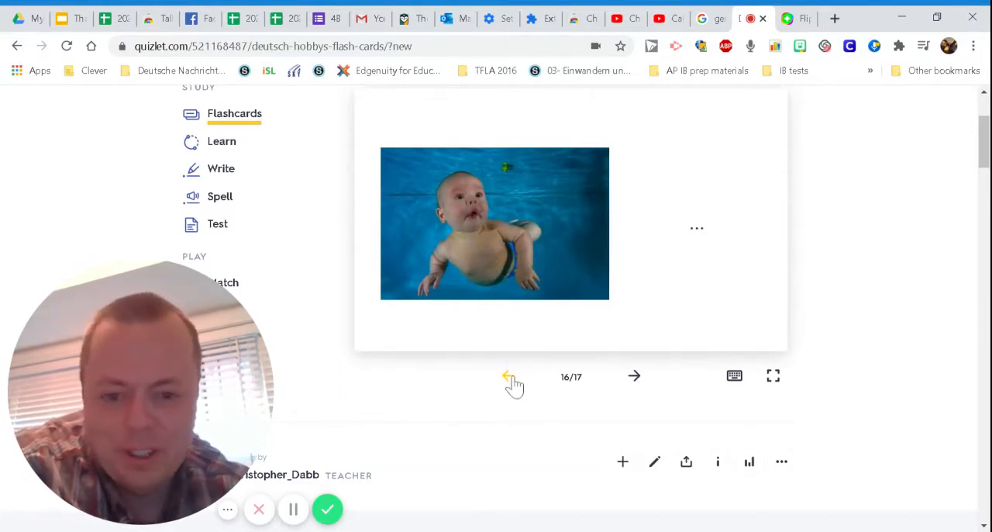
click(509, 375)
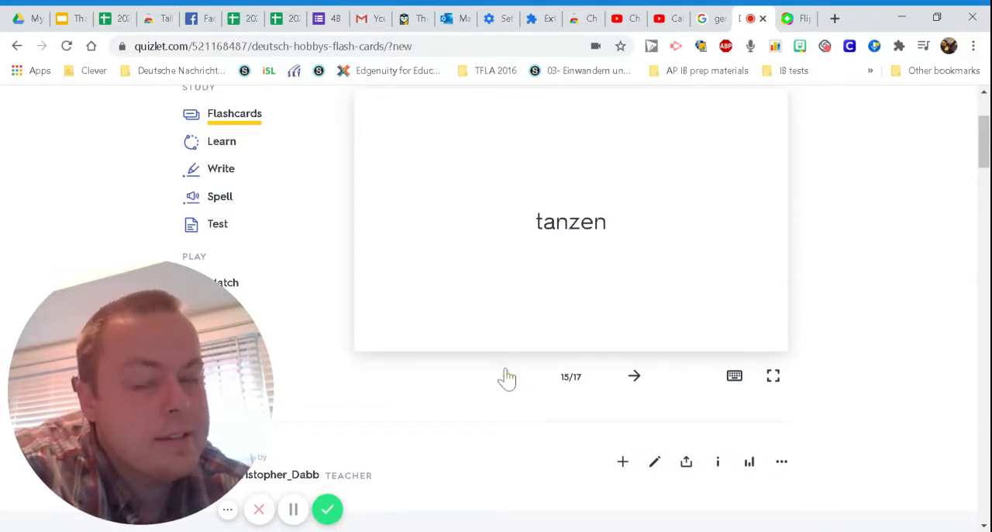
click(571, 220)
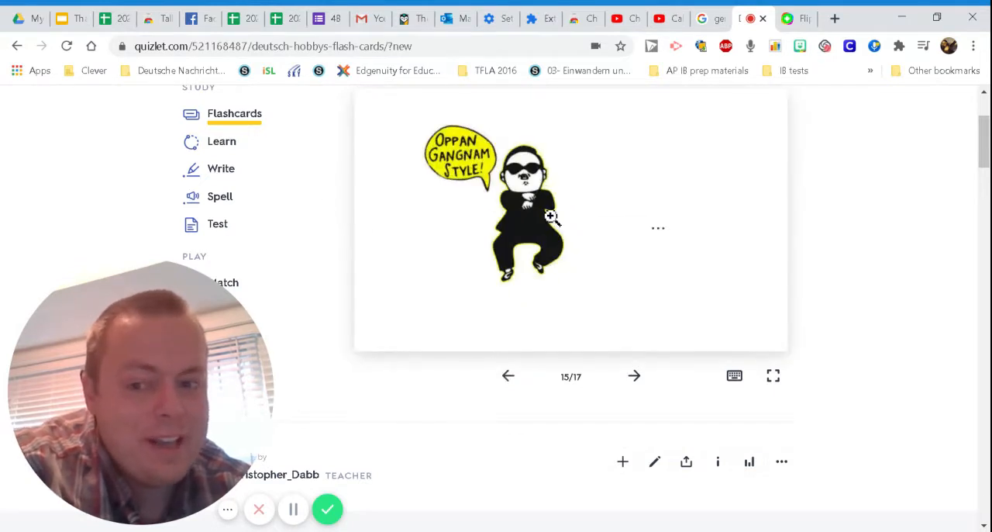
mouse_move(508, 375)
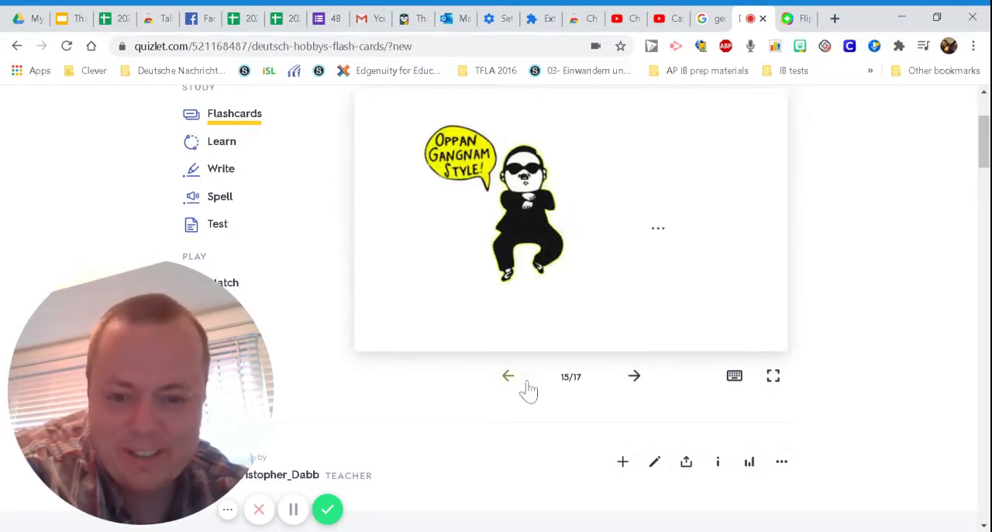
Step back to fotografieren (card 14) and Rollschuh laufen (card 13), flipping each to its picture
click(509, 375)
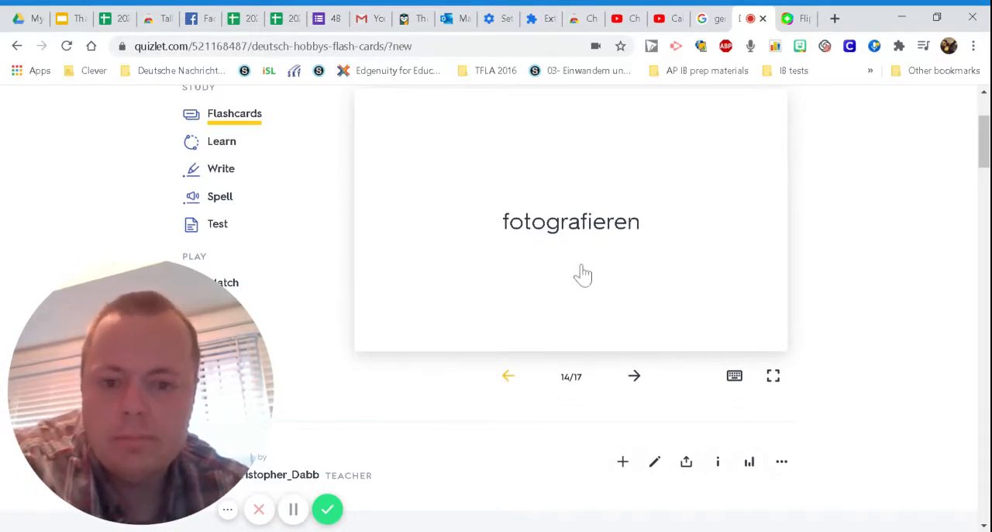
click(571, 220)
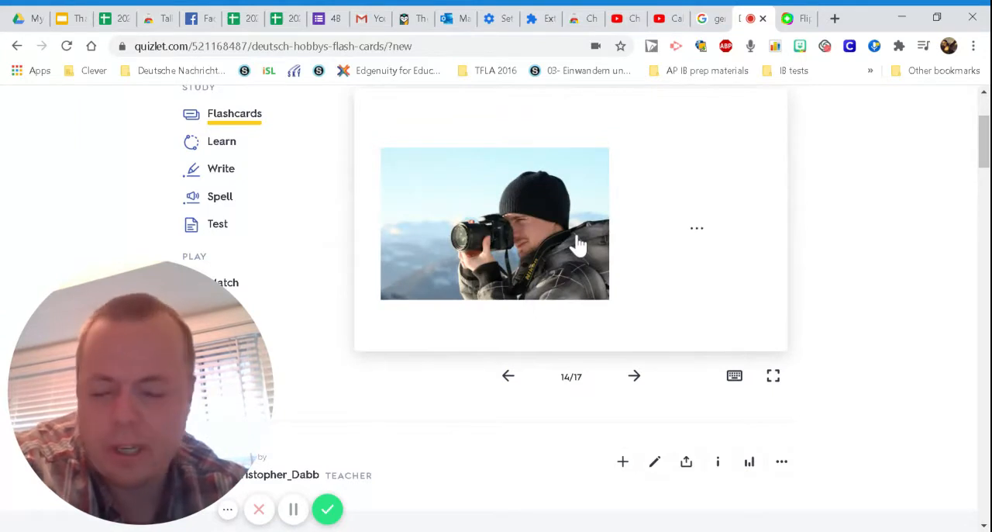
mouse_move(545, 292)
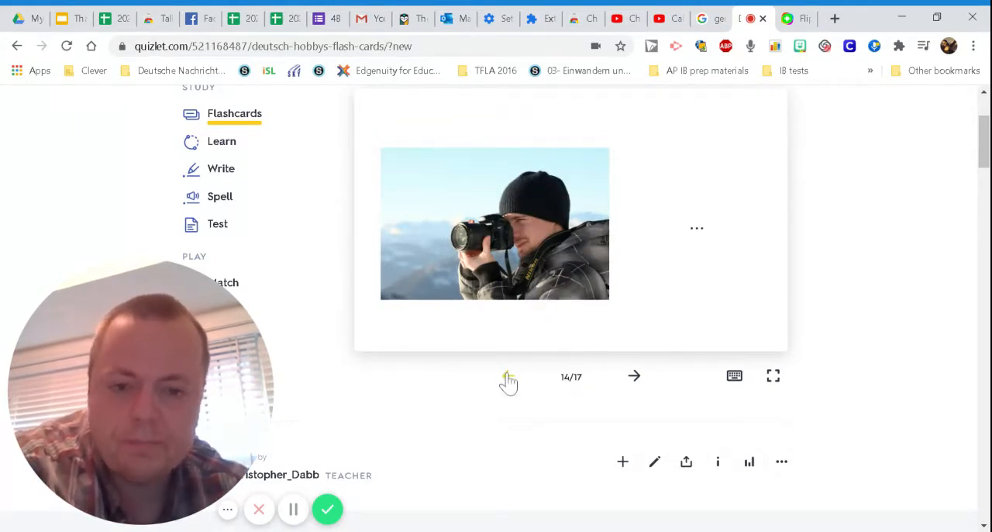
click(508, 375)
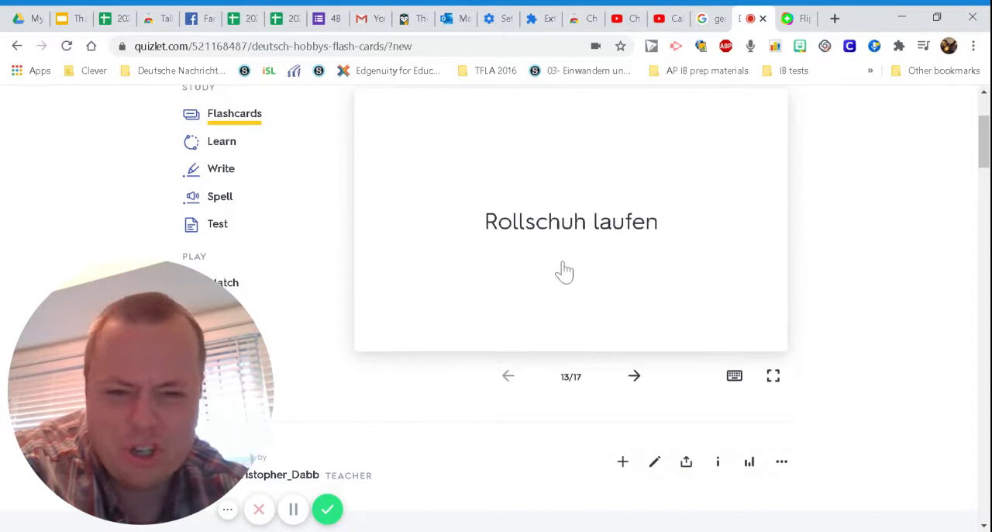
mouse_move(567, 260)
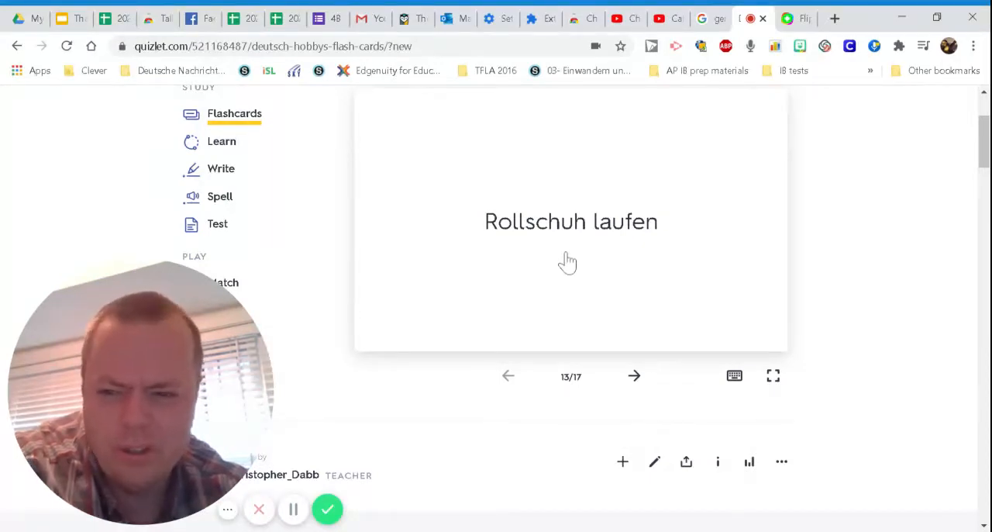
click(571, 220)
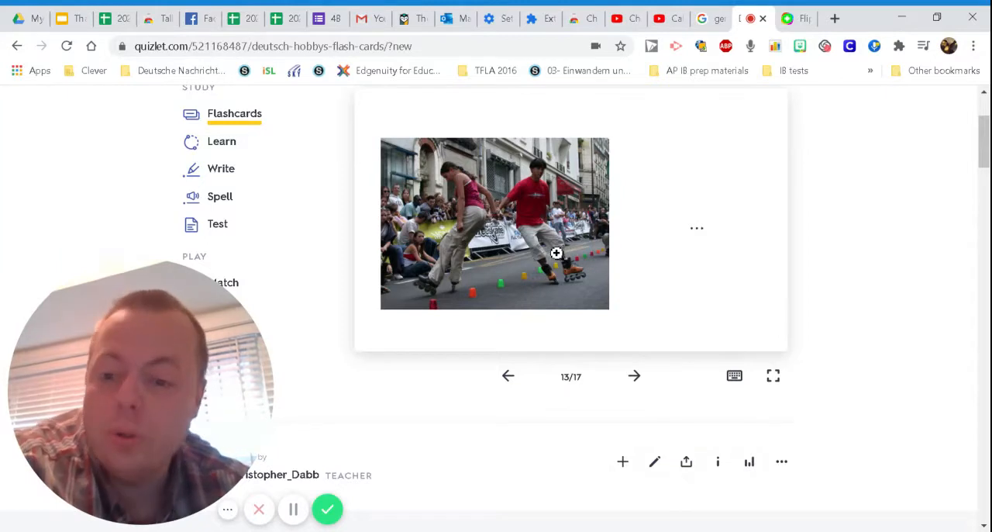
mouse_move(509, 381)
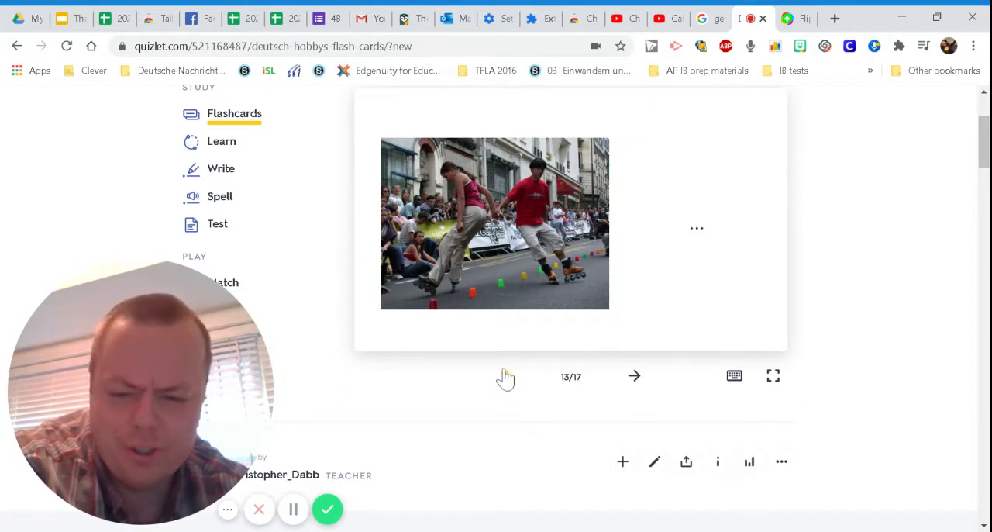
Step back to Musik hören (card 12), flip it to its picture, then move to card 11
click(507, 375)
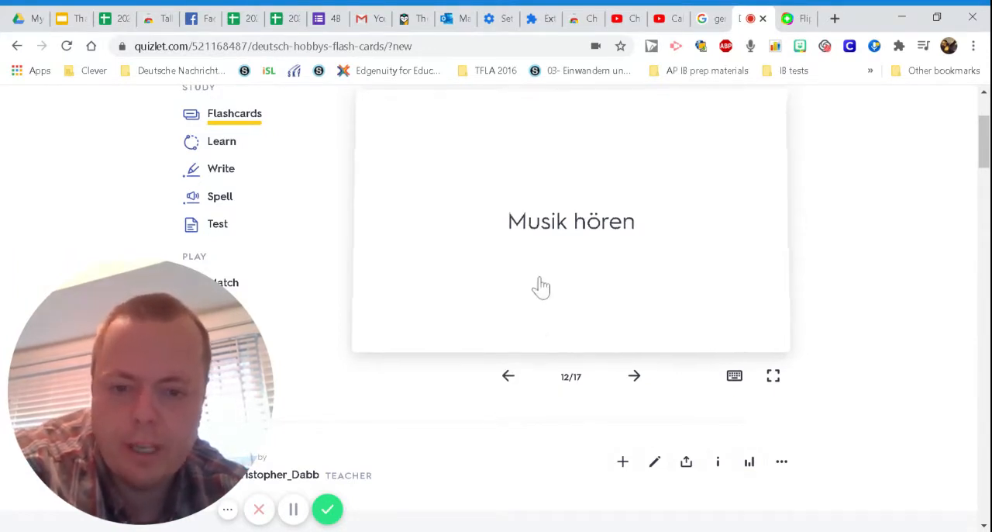
click(571, 220)
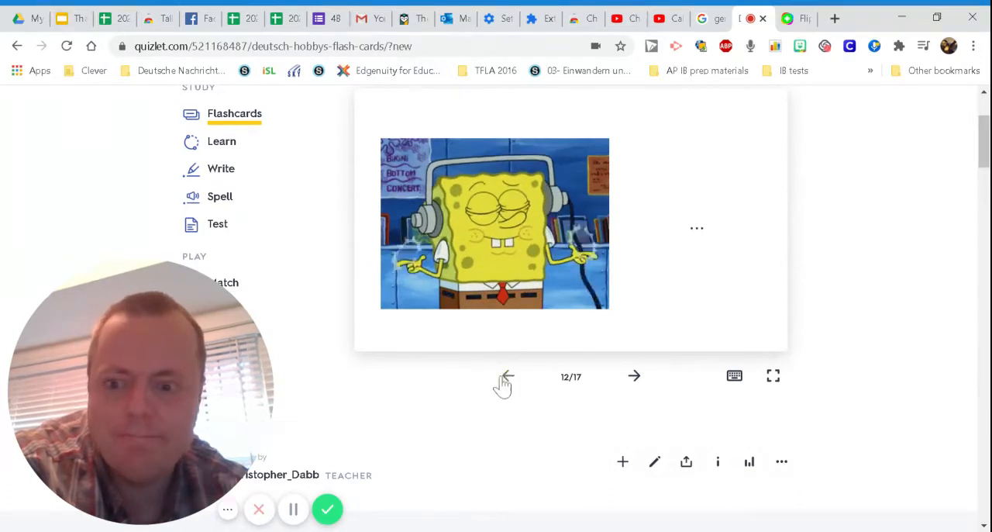
click(505, 375)
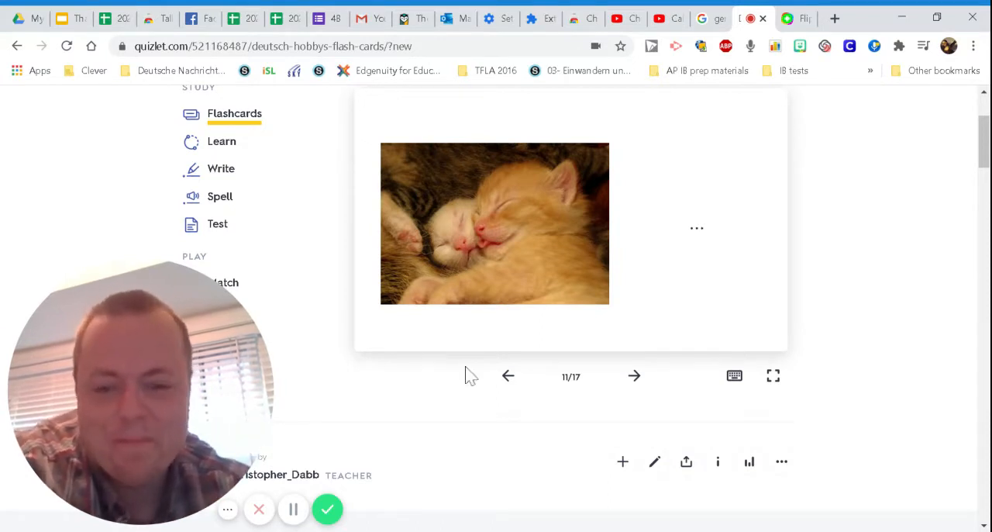
Step back to Ball spielen (card 10), flip it to its picture, then move to card 9
click(509, 375)
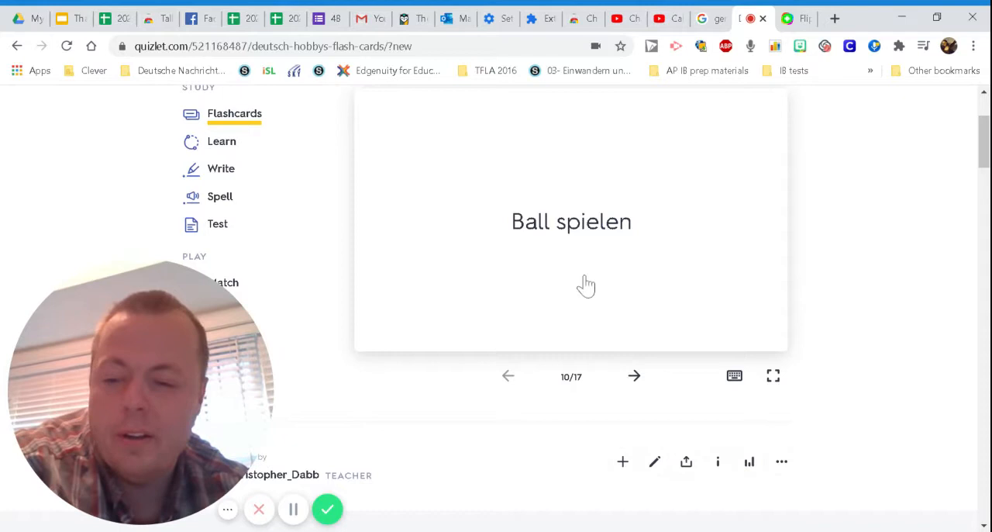
click(571, 220)
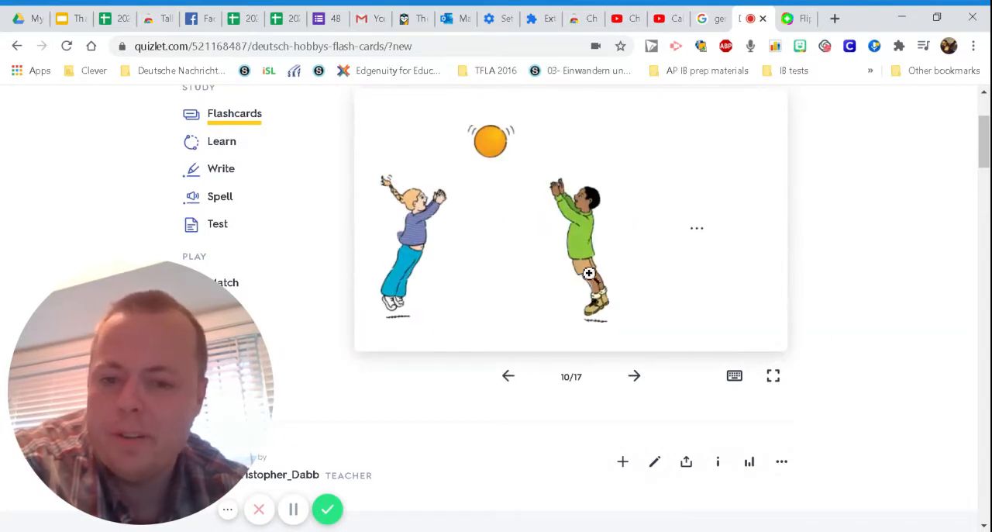
mouse_move(525, 381)
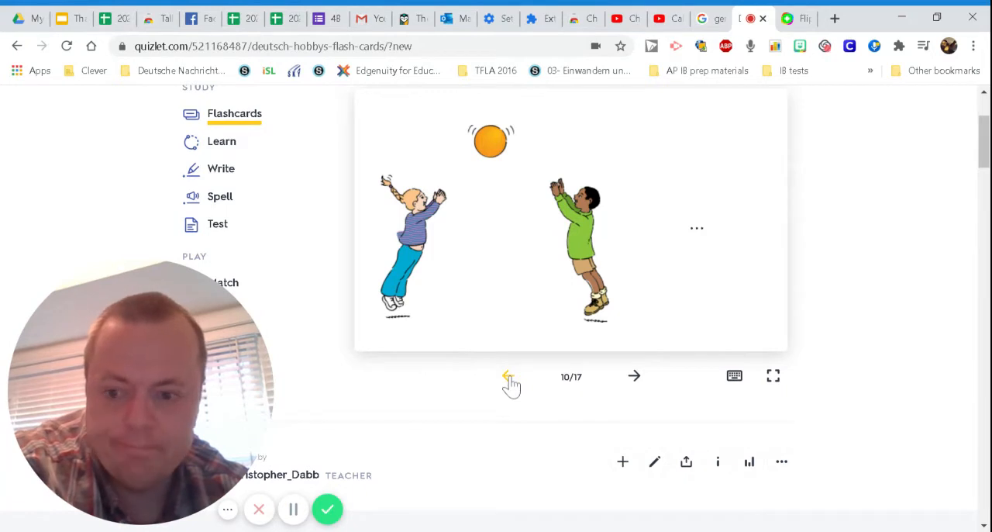
click(509, 375)
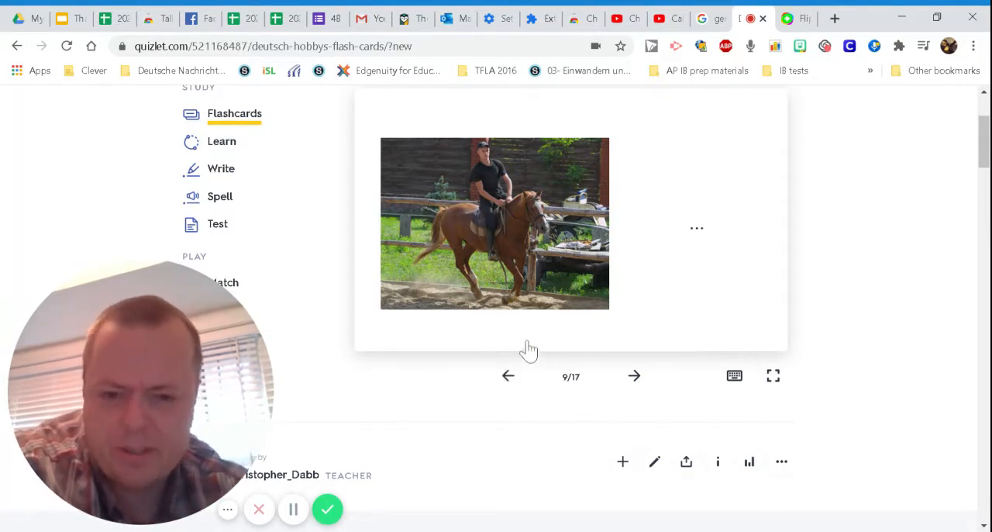
Step back to lesen (card 8) and Brettspiel spielen (card 7), flipping each to its picture
click(508, 375)
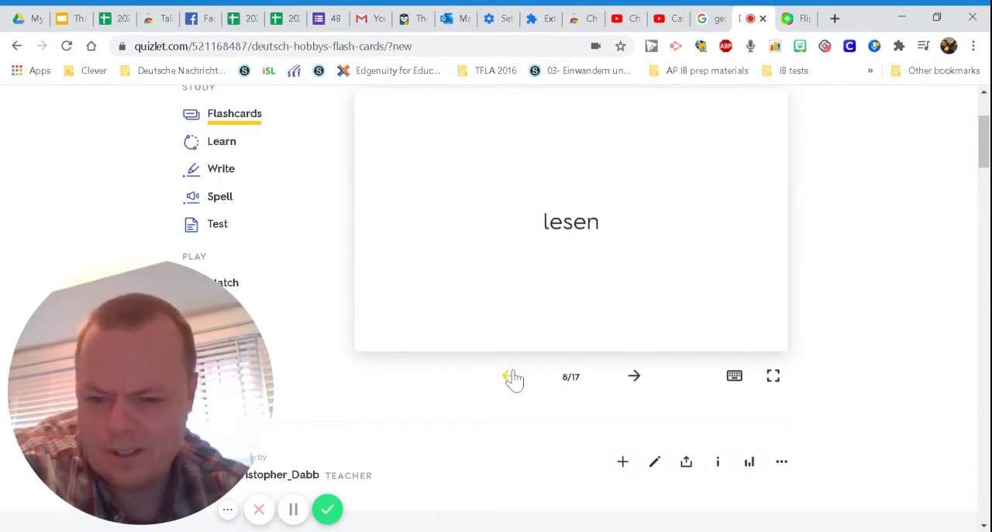
mouse_move(696, 235)
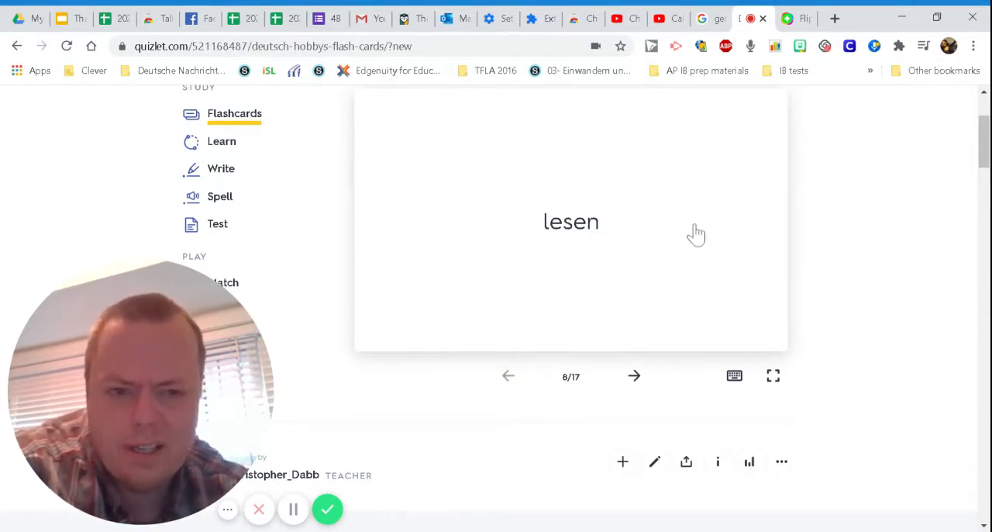
click(570, 222)
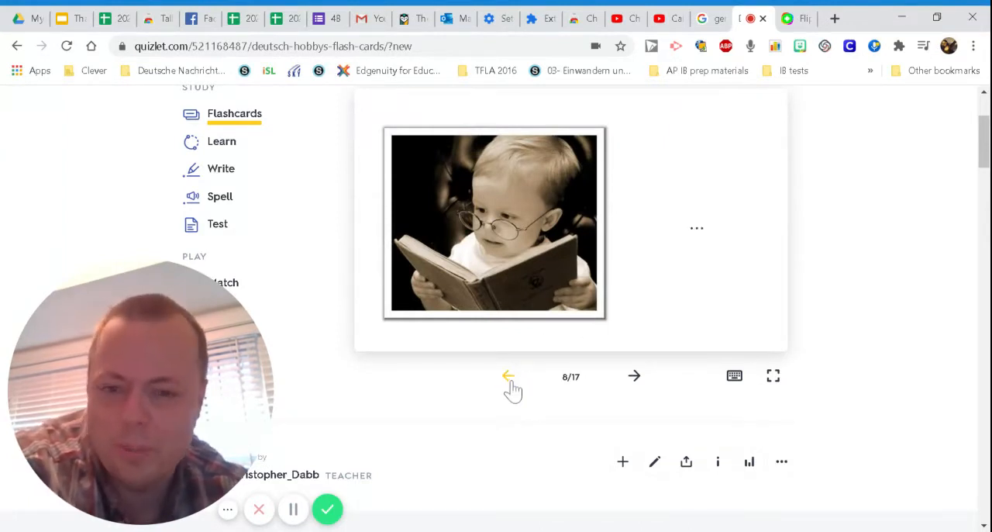
mouse_move(525, 340)
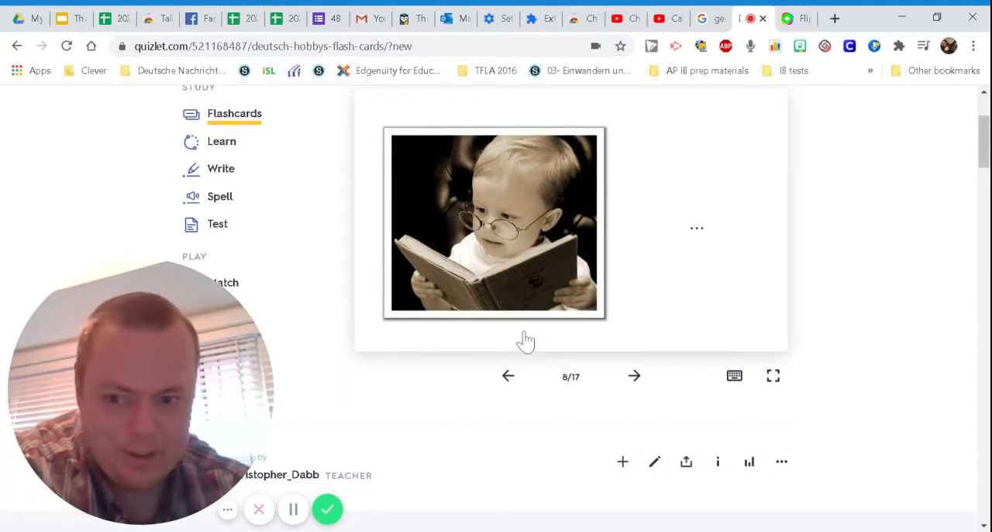
mouse_move(519, 323)
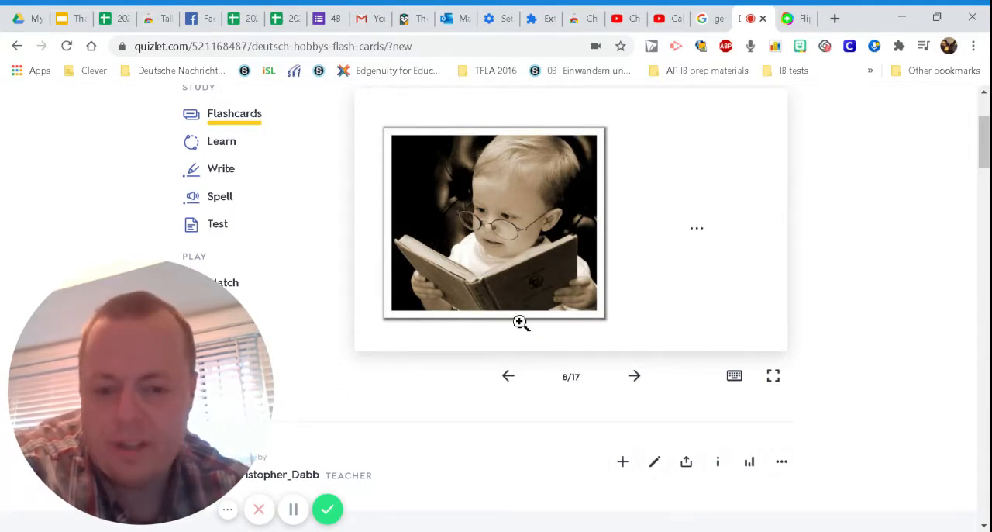
click(509, 375)
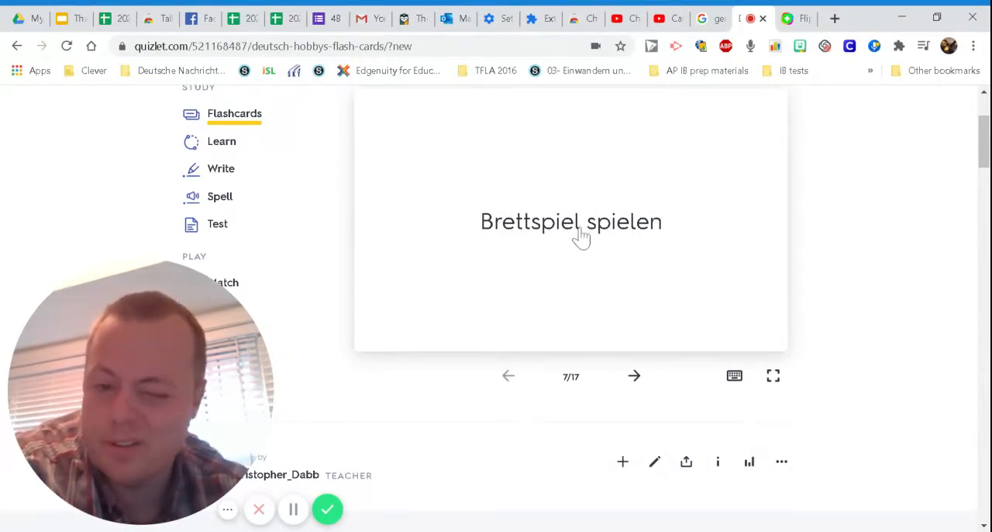
mouse_move(592, 239)
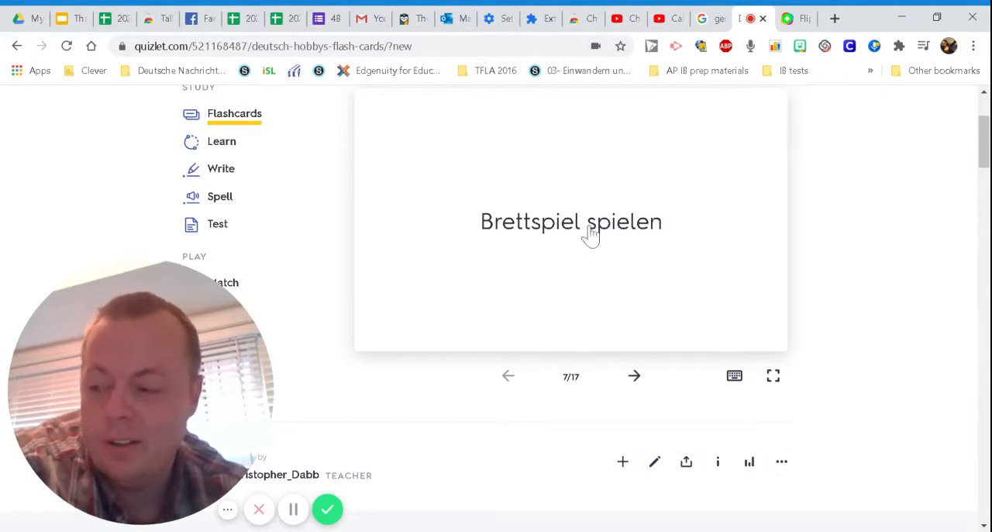
mouse_move(591, 250)
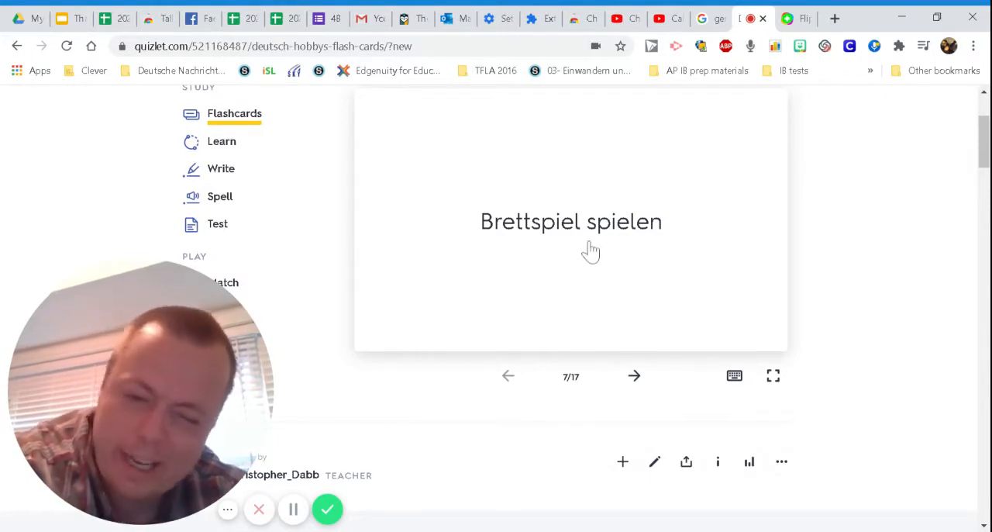
click(570, 220)
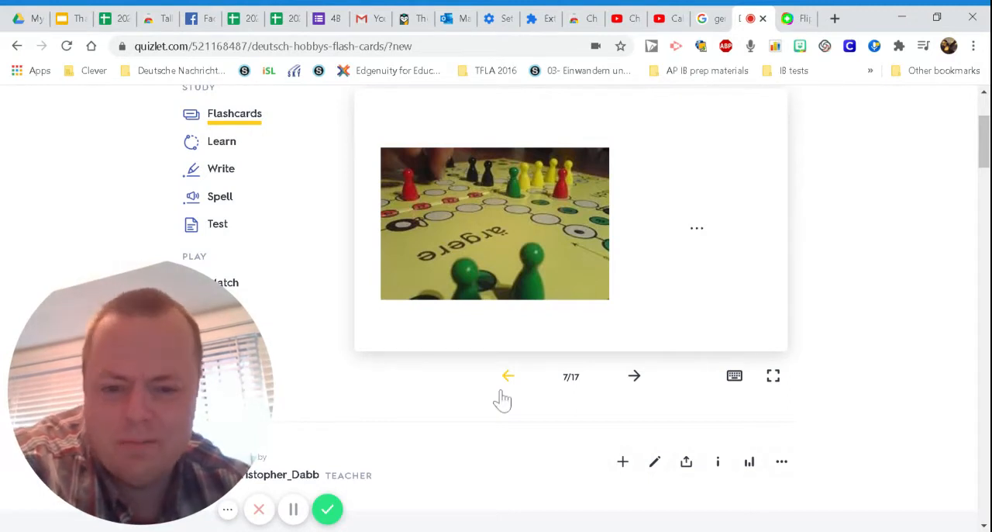
Step back to Klavier spielen (card 6) and flip it to its piano picture
click(508, 376)
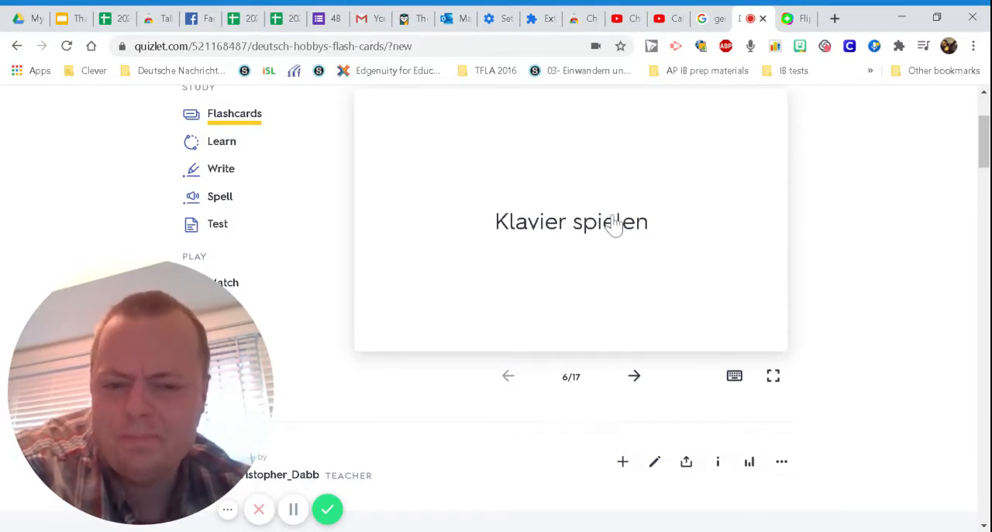
click(570, 223)
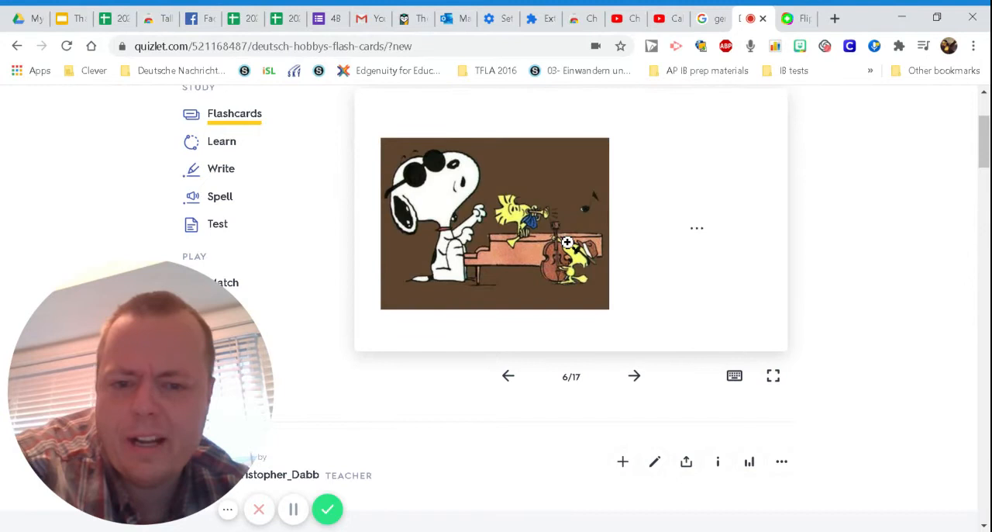
mouse_move(476, 301)
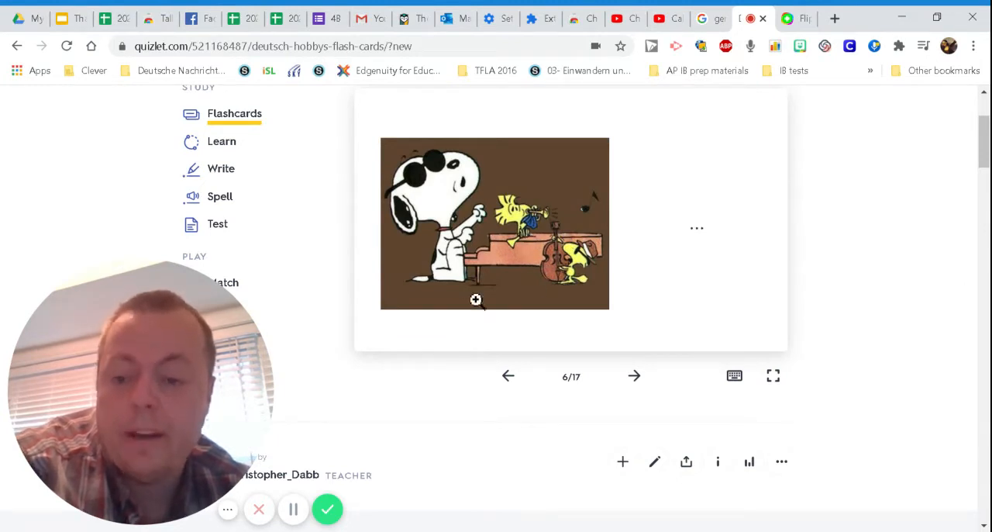
mouse_move(508, 378)
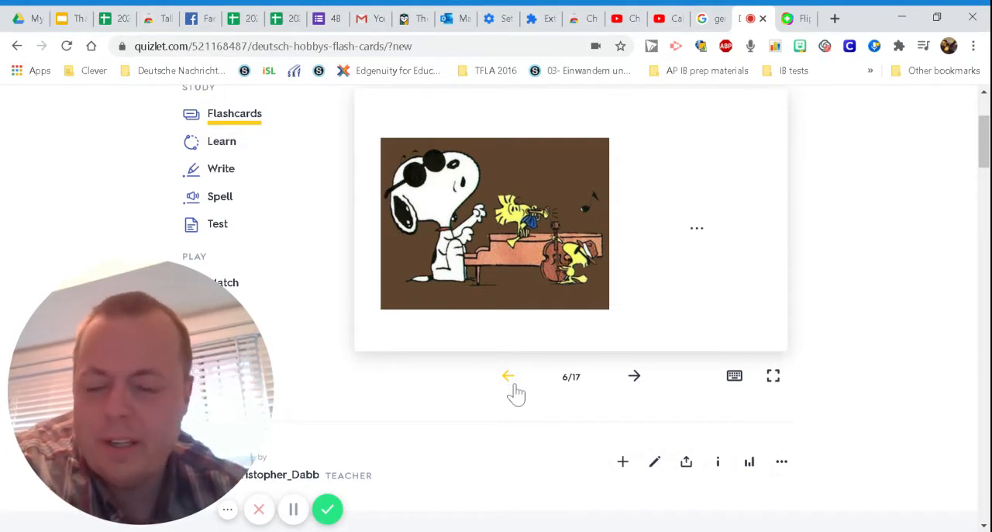
mouse_move(524, 396)
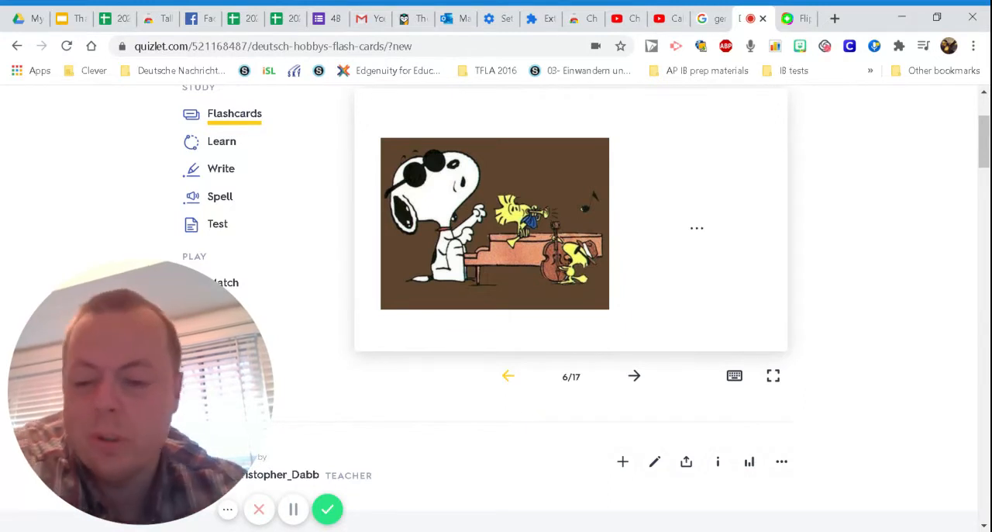
Step back to fernsehen (card 5) and Tischtennis spielen (card 4), flipping each to its picture
click(509, 375)
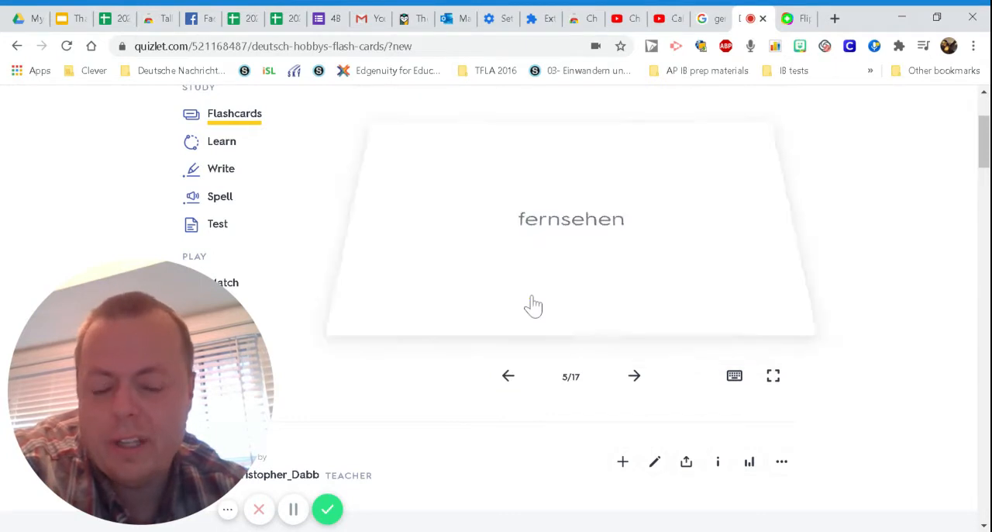
click(571, 225)
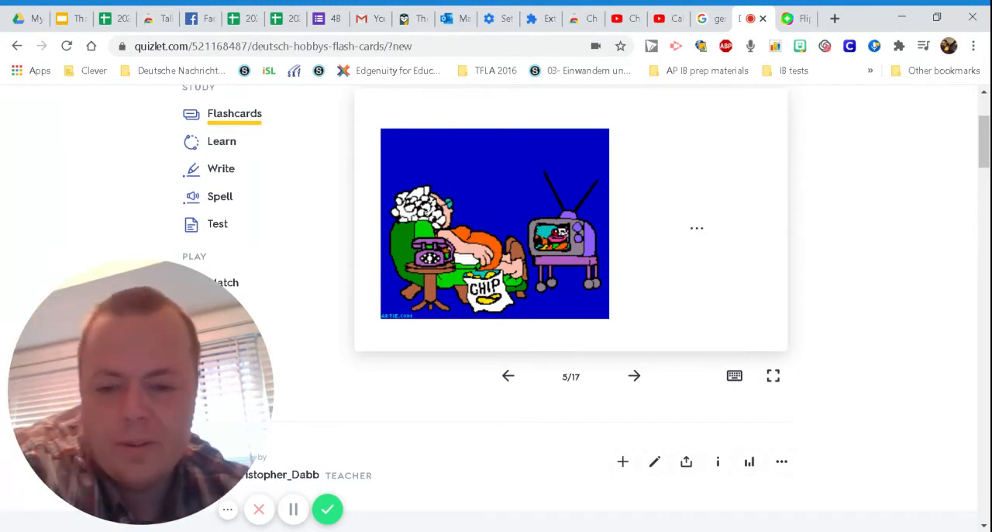
click(509, 375)
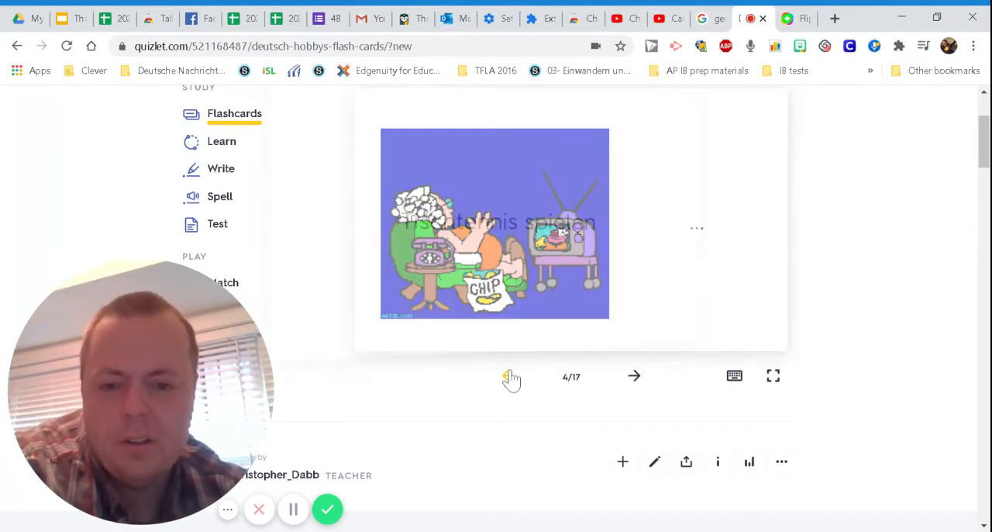
click(571, 224)
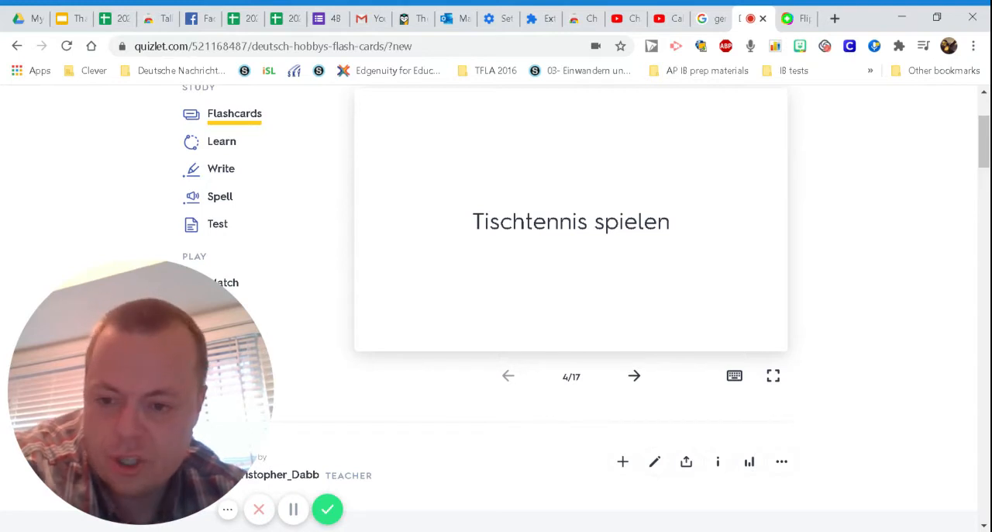
mouse_move(586, 267)
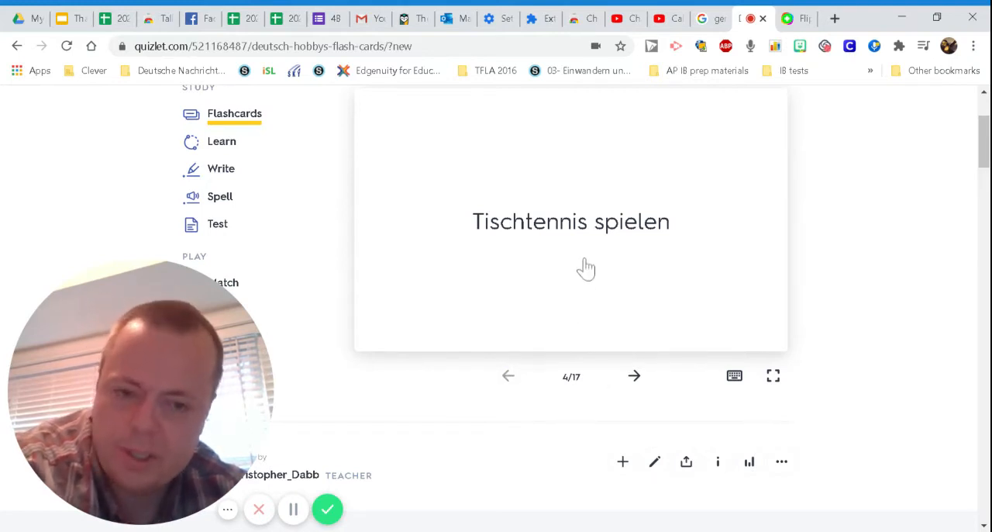
click(571, 220)
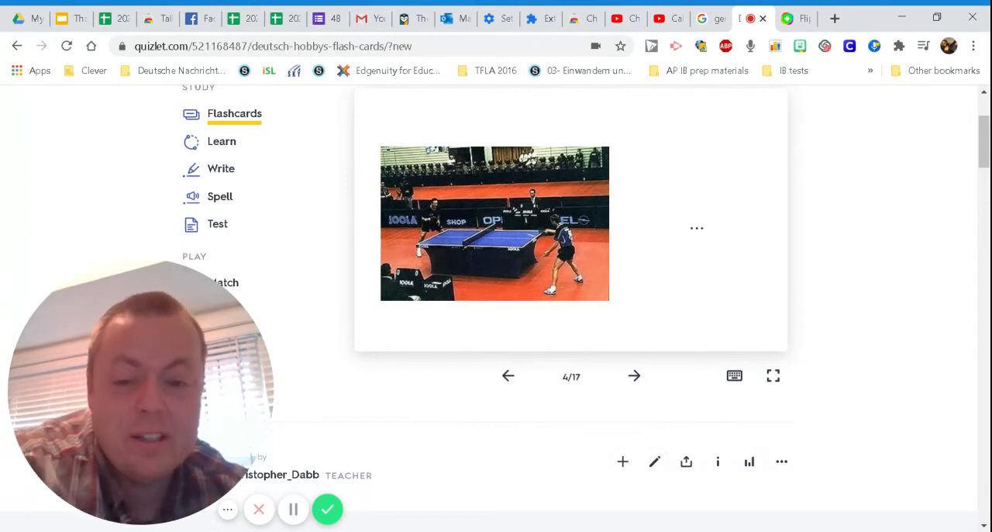
mouse_move(540, 351)
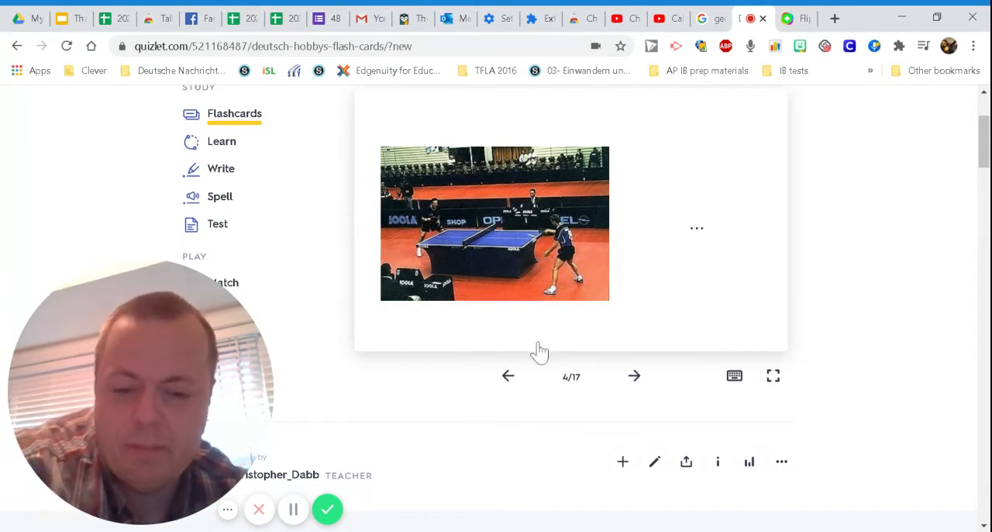
Step back through card 3 to Basketball spielen (card 2), flip it, then return to card 1
click(508, 376)
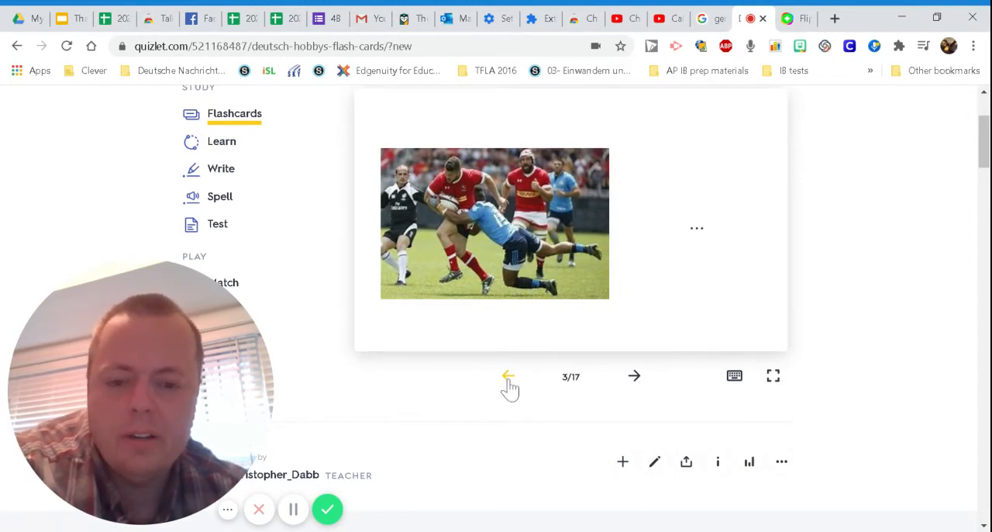
click(509, 375)
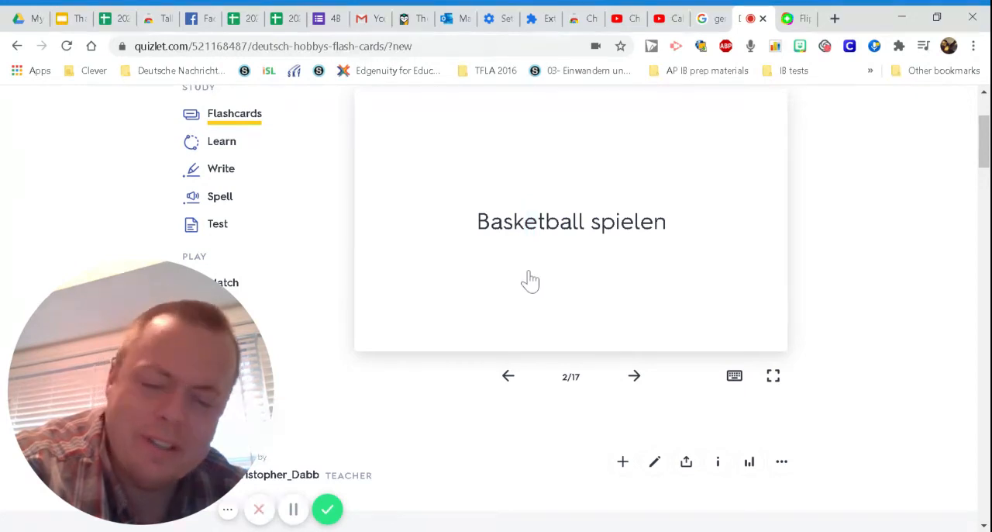
click(571, 220)
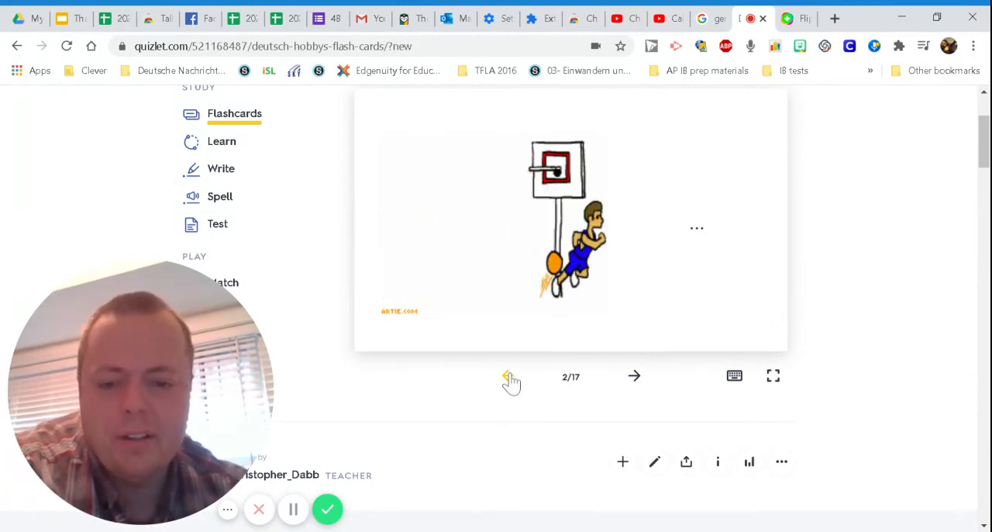
click(509, 375)
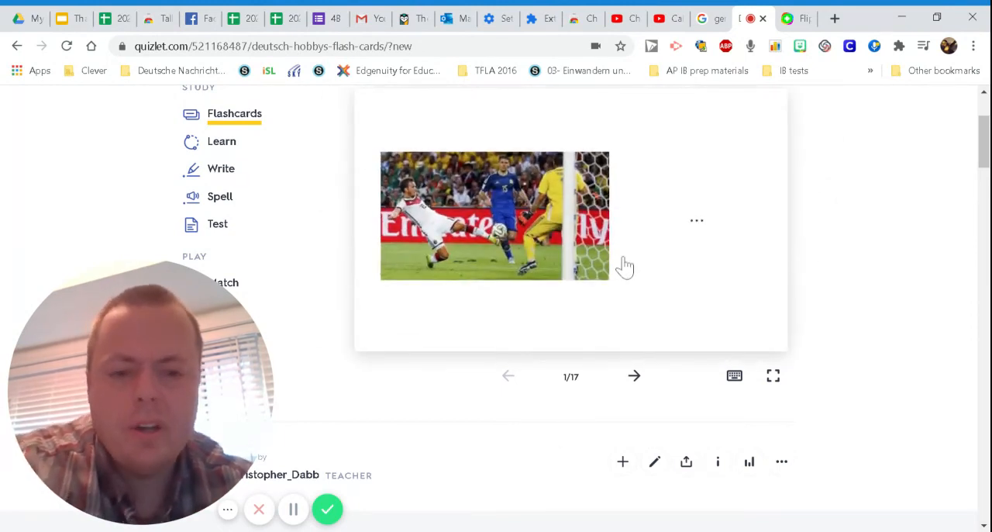
mouse_move(546, 302)
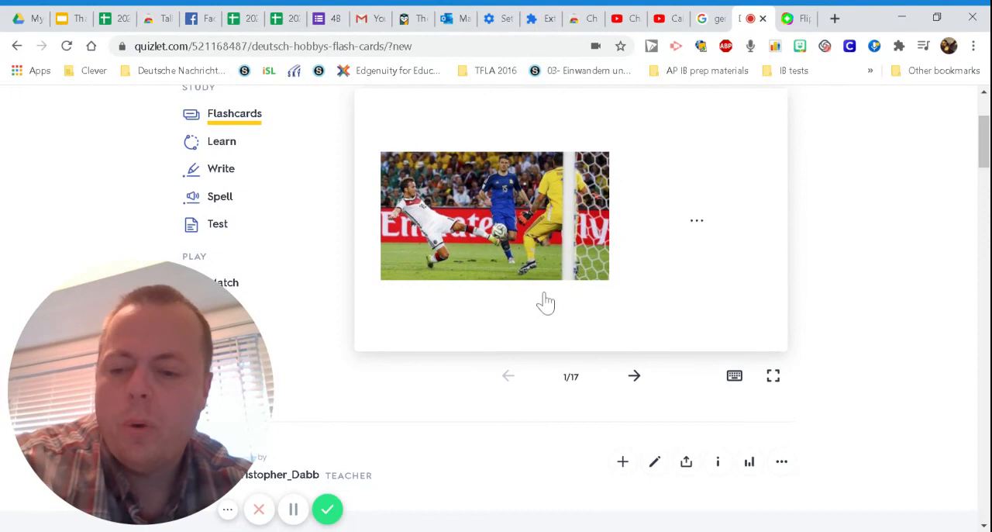
mouse_move(561, 276)
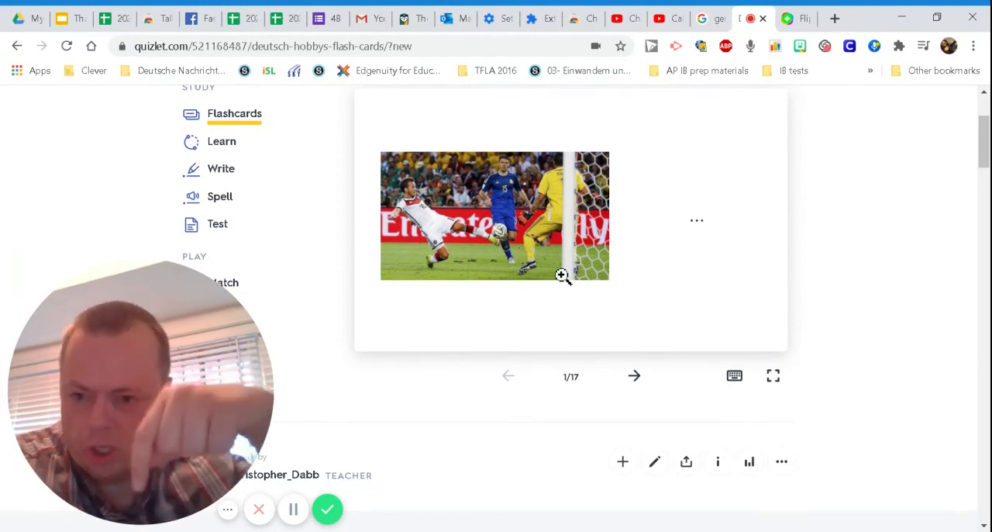